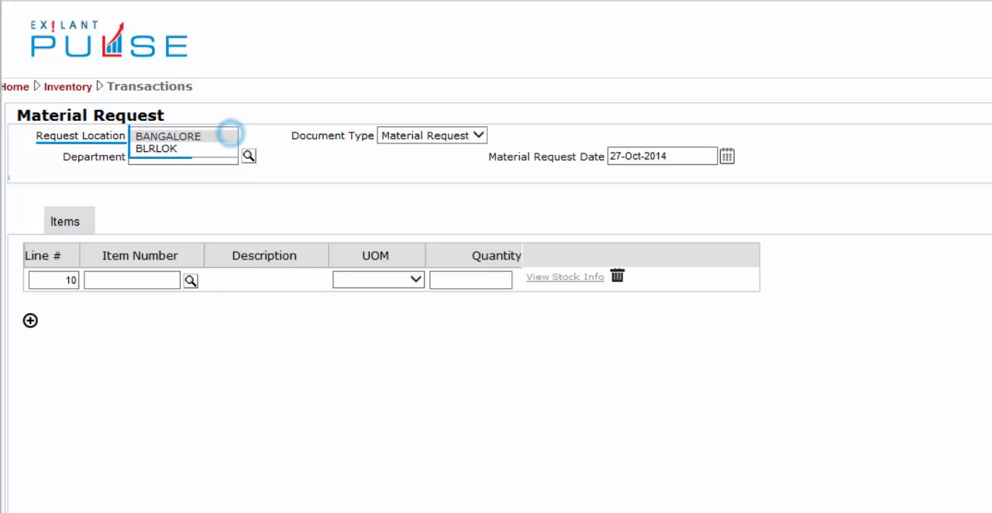
# Choose BANGALORE from the Request Location dropdown on the new material request.
pyautogui.click(169, 136)
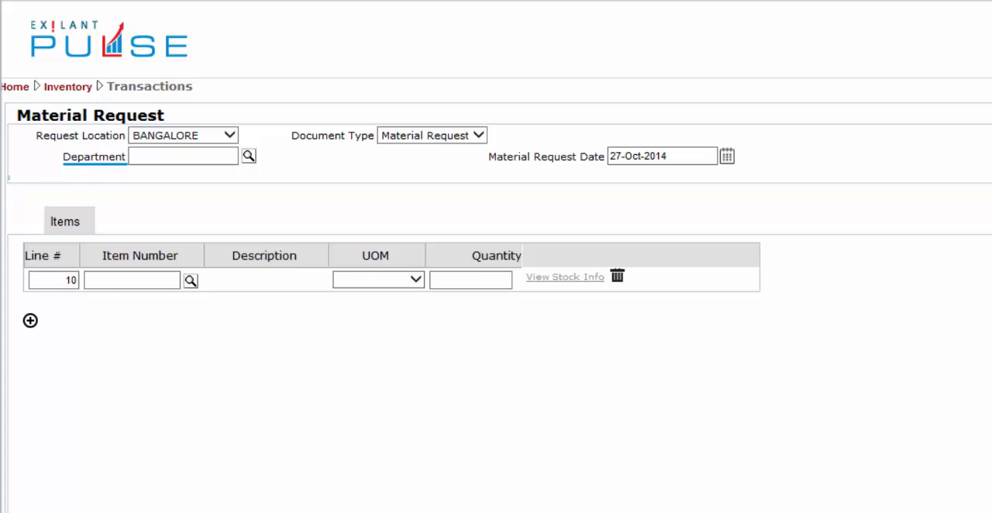
# Pick Purchase from the Department Code lookup and keep the 27-Oct-2014 request date.
pyautogui.click(248, 155)
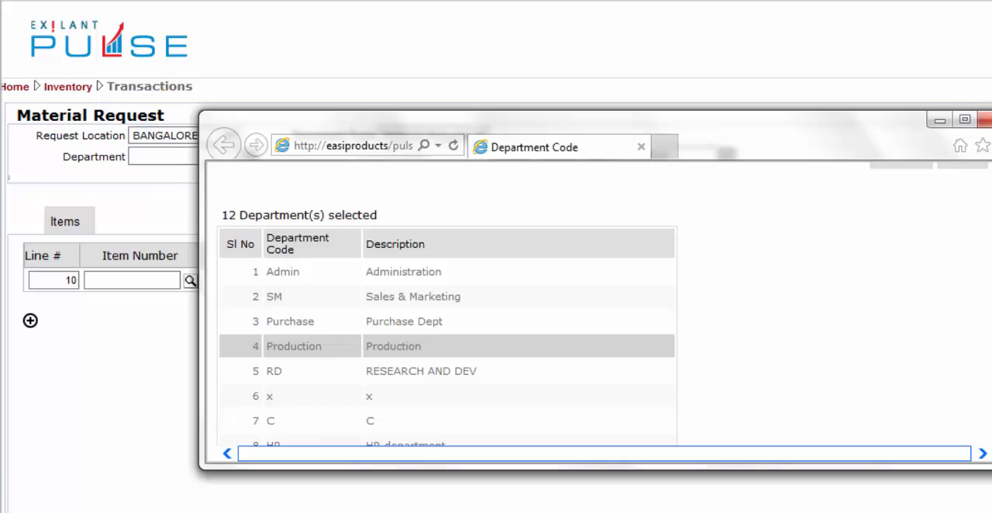
pyautogui.scroll(-3)
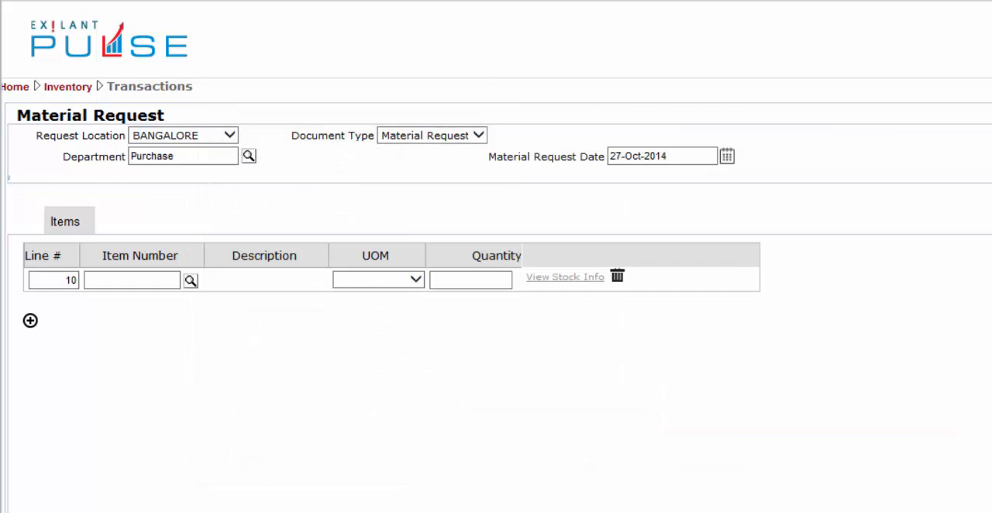
pyautogui.click(661, 155)
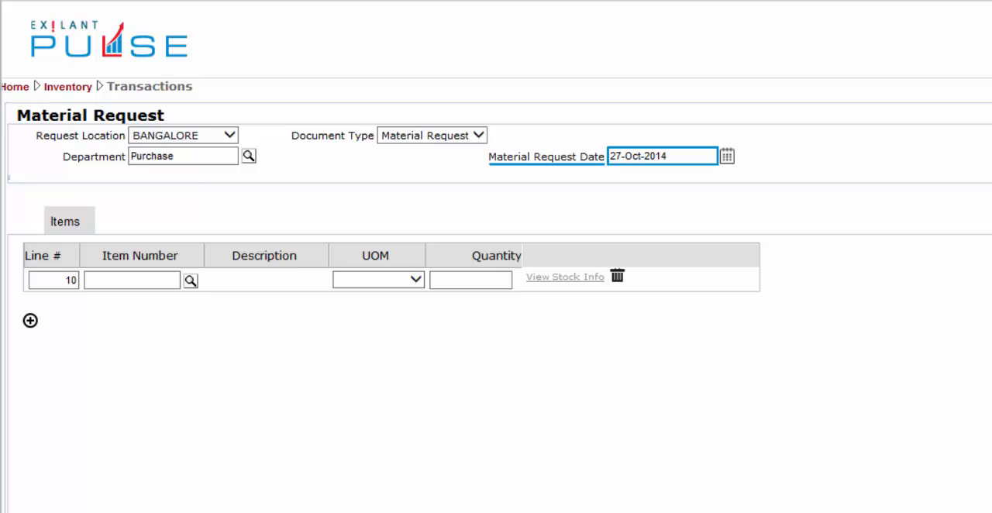